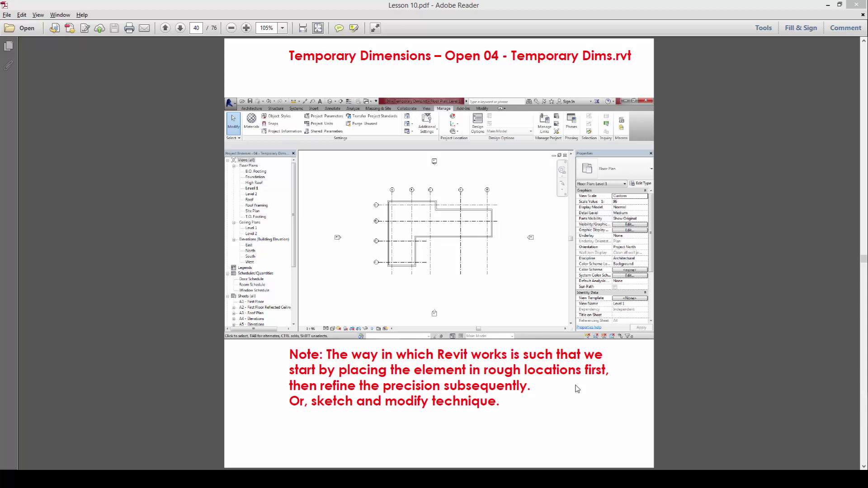
Open 04 - Temporary Dims.rvt from the lesson folder to the Level 1 floor plan
{"action": "double_click", "coordinate": [570, 56]}
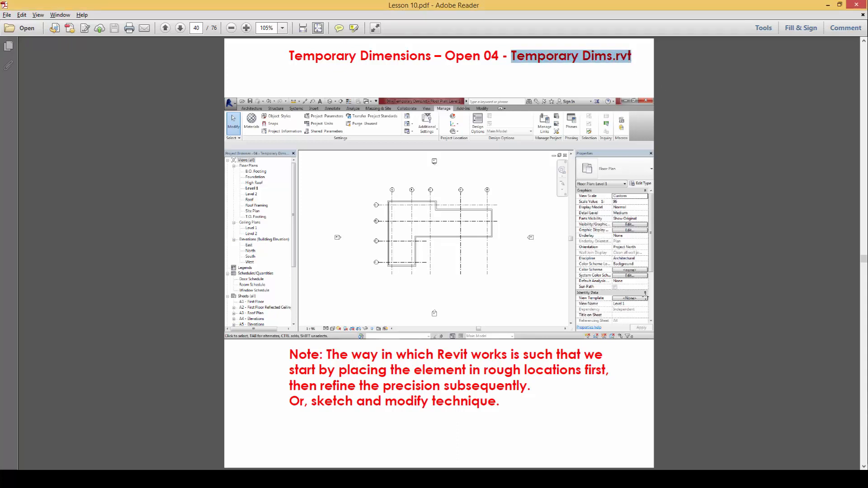
{"action": "mouse_move", "coordinate": [588, 371]}
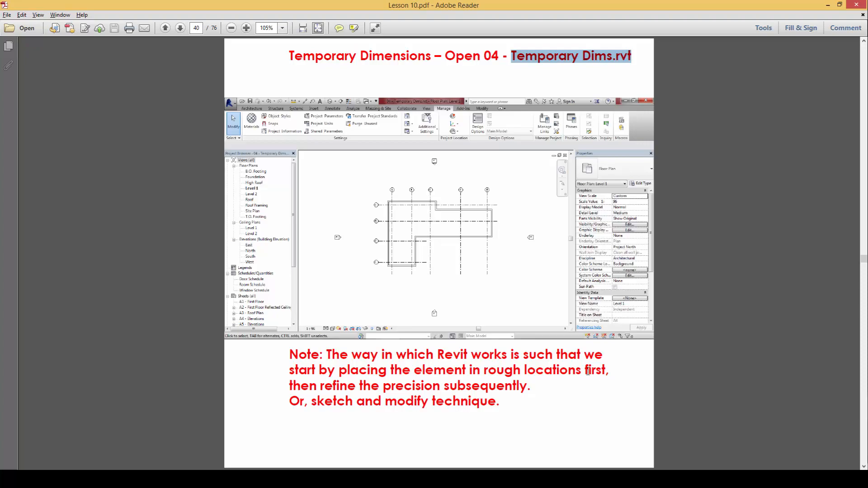
{"action": "mouse_move", "coordinate": [406, 364]}
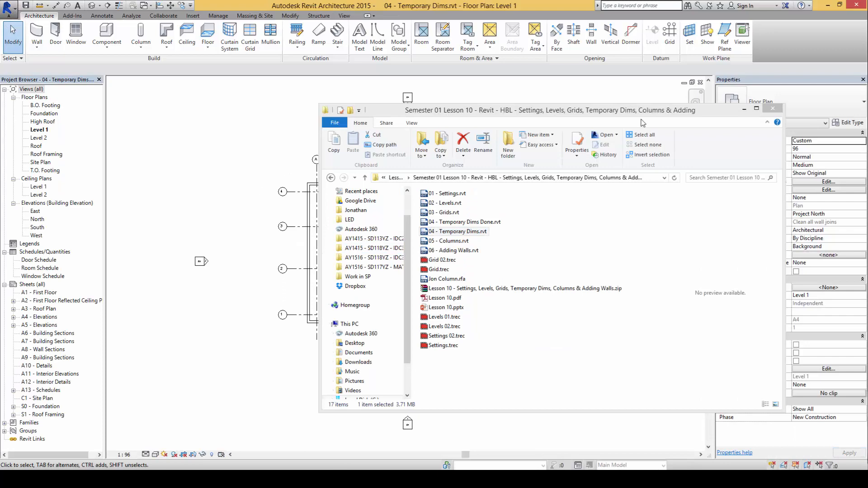
{"action": "left_click", "coordinate": [773, 108]}
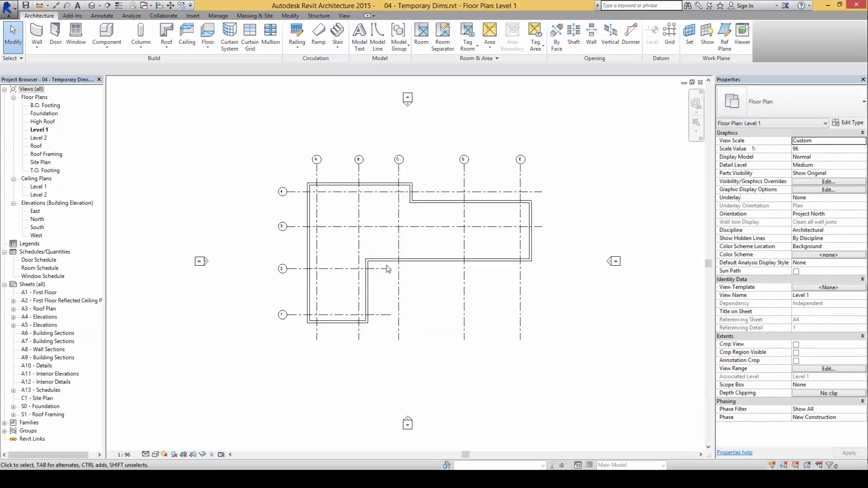
{"action": "mouse_move", "coordinate": [448, 244]}
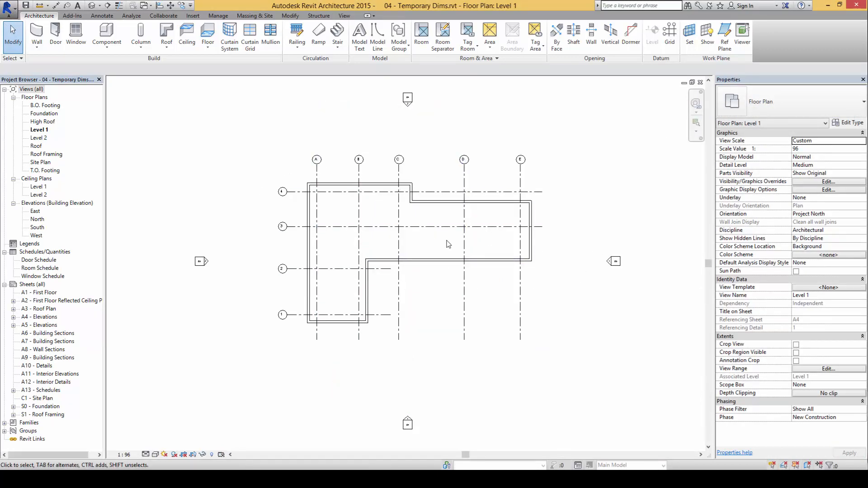
{"action": "mouse_move", "coordinate": [430, 322]}
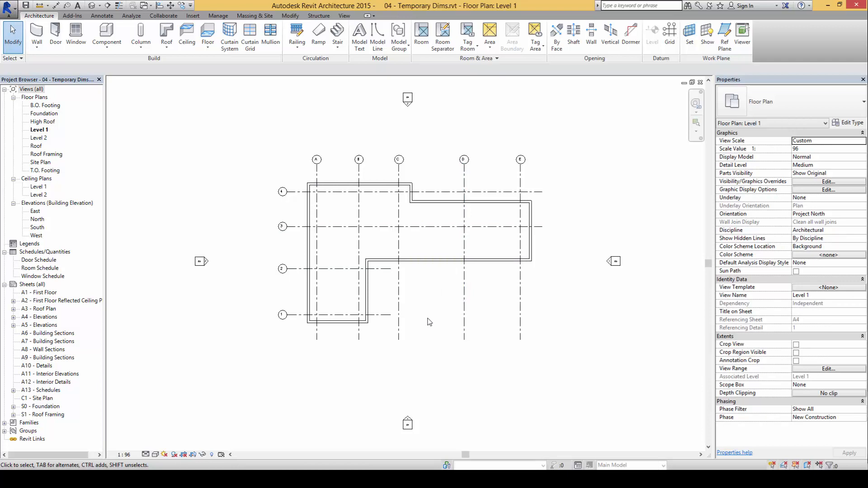
{"action": "mouse_move", "coordinate": [435, 322]}
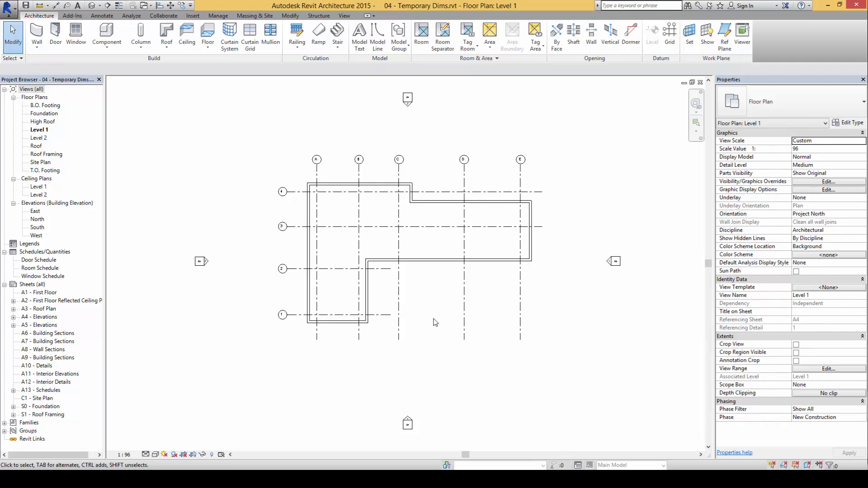
{"action": "mouse_move", "coordinate": [431, 322]}
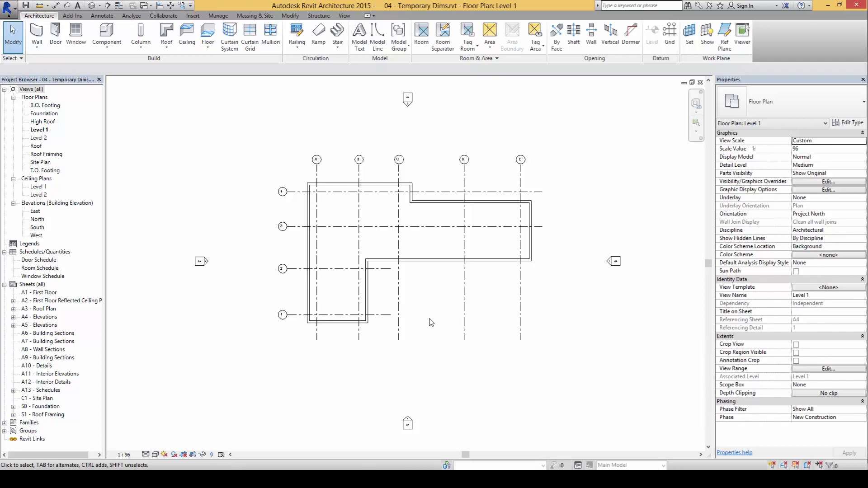
{"action": "mouse_move", "coordinate": [390, 282]}
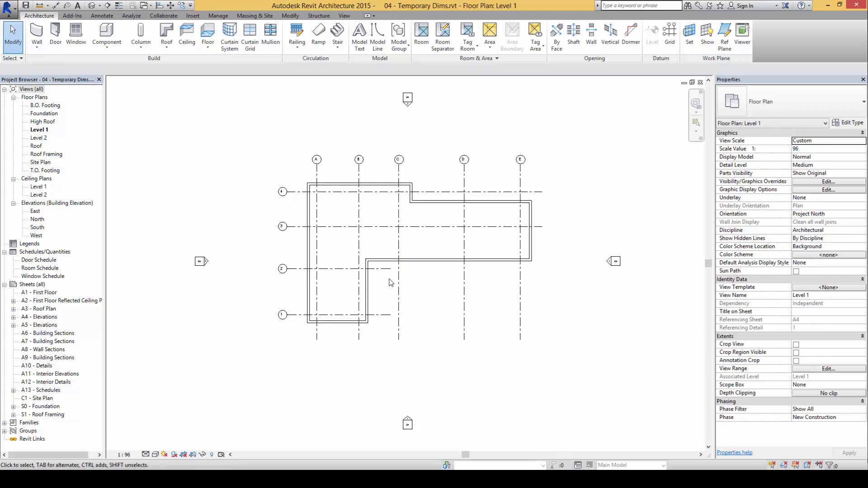
{"action": "mouse_move", "coordinate": [441, 316]}
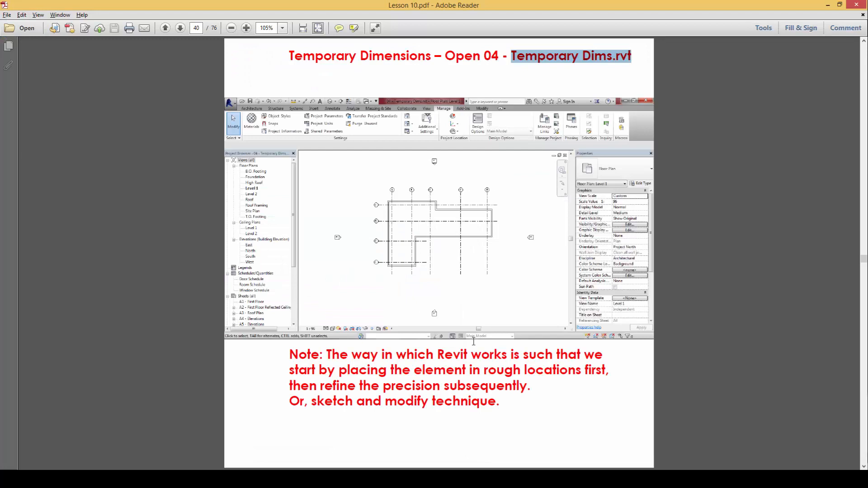
Advance two lesson pages on witness lines, then return to the Revit plan
{"action": "left_click", "coordinate": [179, 28]}
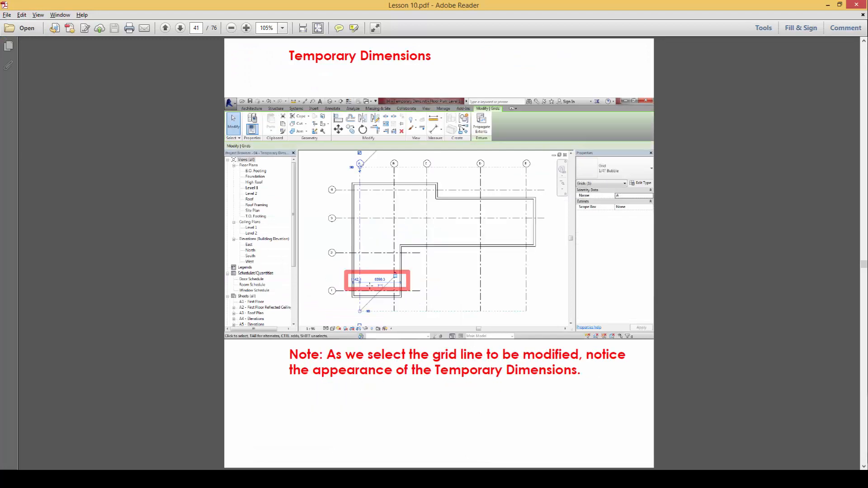
{"action": "left_click", "coordinate": [179, 28]}
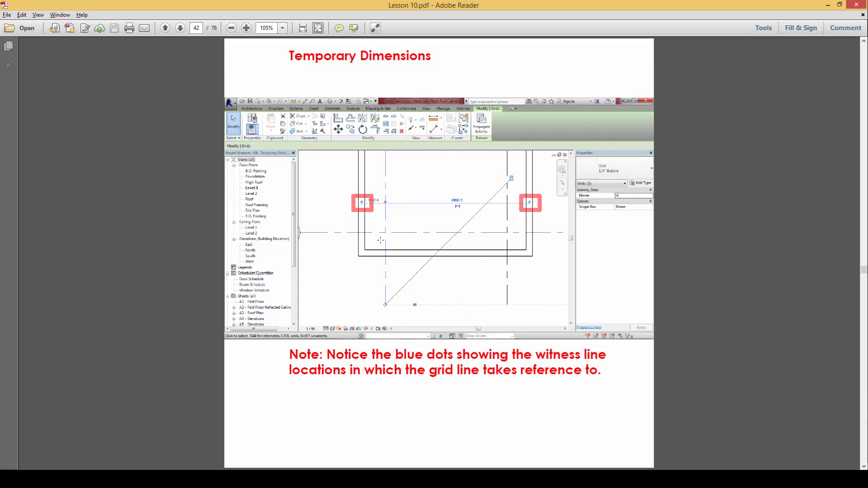
{"action": "left_click", "coordinate": [179, 27]}
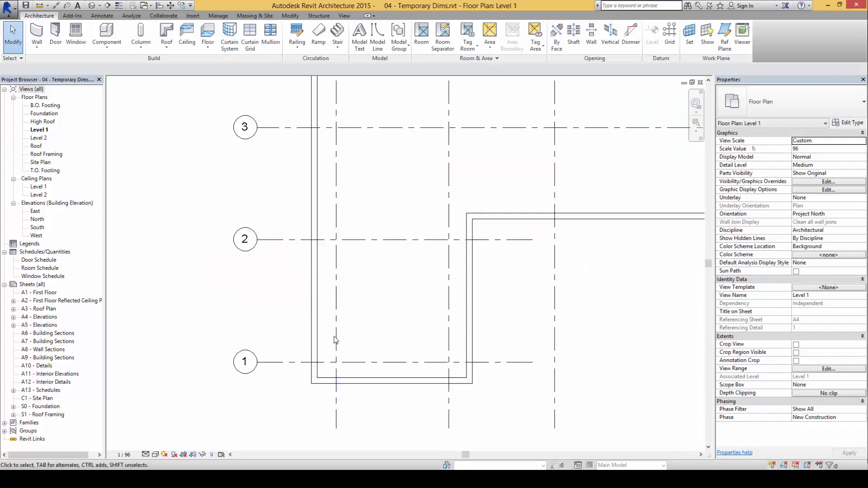
Move grid A by changing its 1142.4 temporary dimension to 200
{"action": "left_click", "coordinate": [337, 299]}
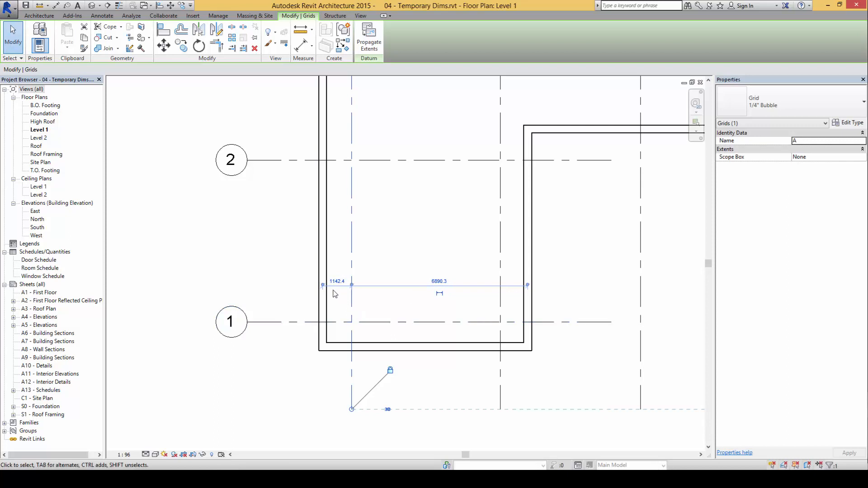
{"action": "left_click", "coordinate": [339, 281]}
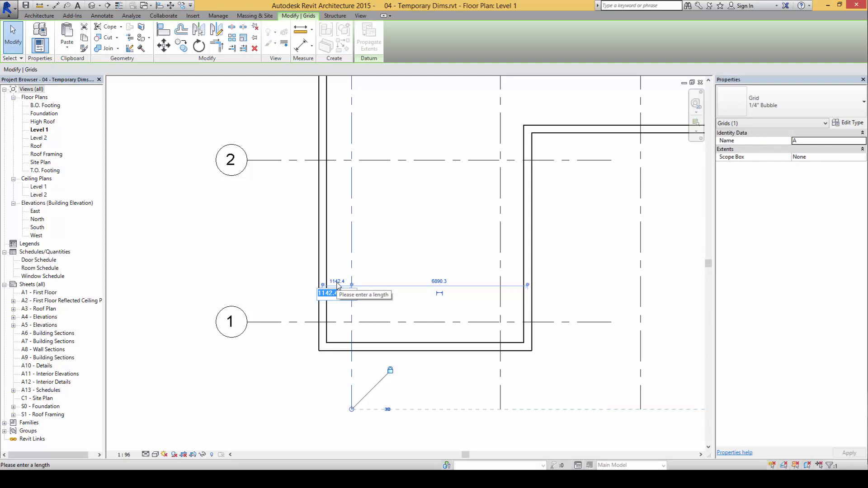
{"action": "type", "text": "200"}
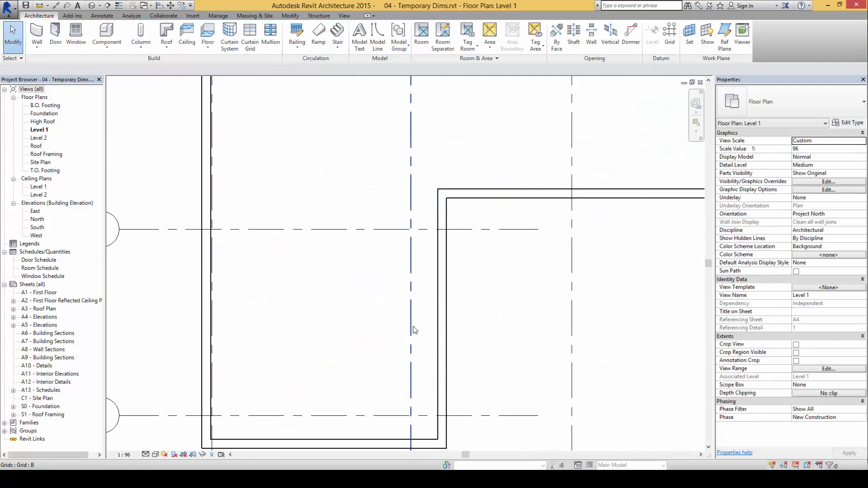
Set grid B 50 from the thick wall's inner face instead of 914.4
{"action": "left_click", "coordinate": [411, 239]}
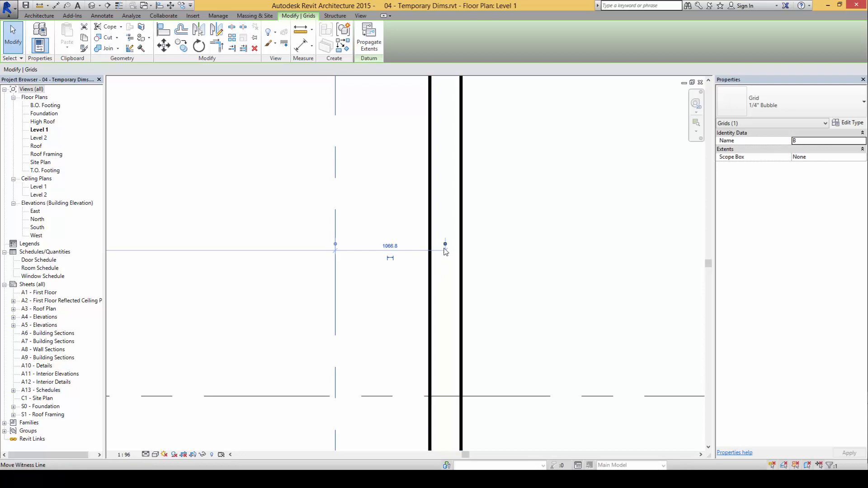
{"action": "mouse_move", "coordinate": [445, 246]}
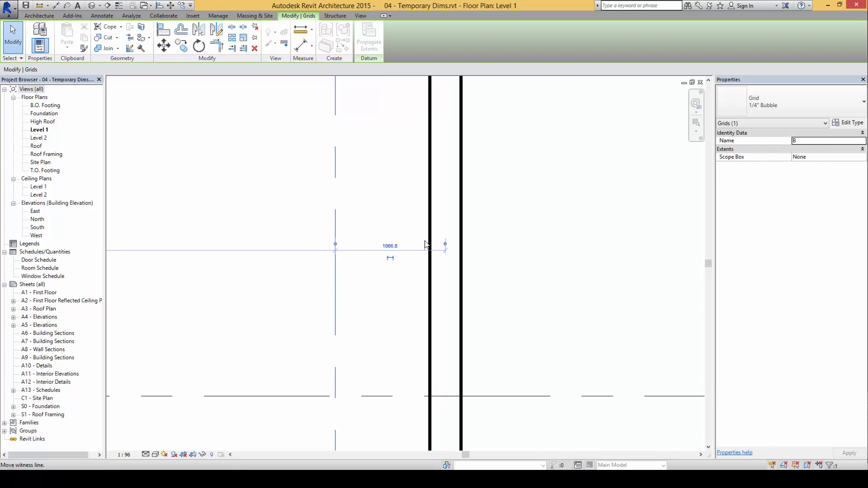
{"action": "mouse_move", "coordinate": [438, 246]}
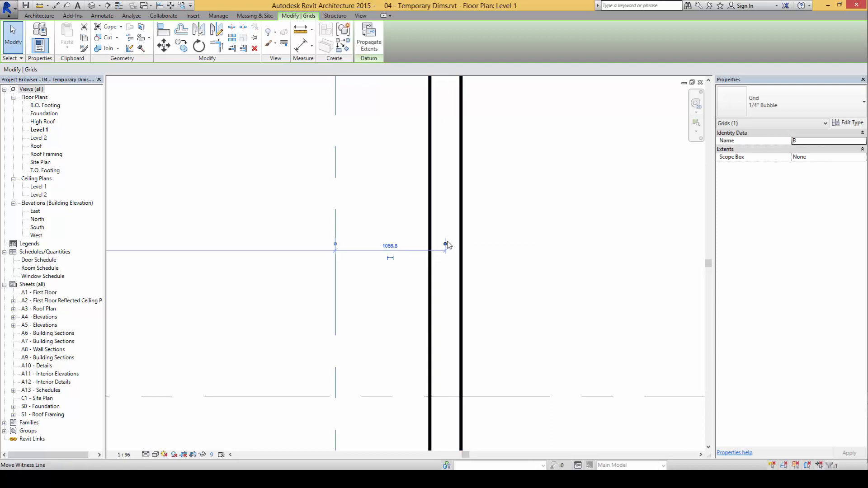
{"action": "mouse_move", "coordinate": [433, 242]}
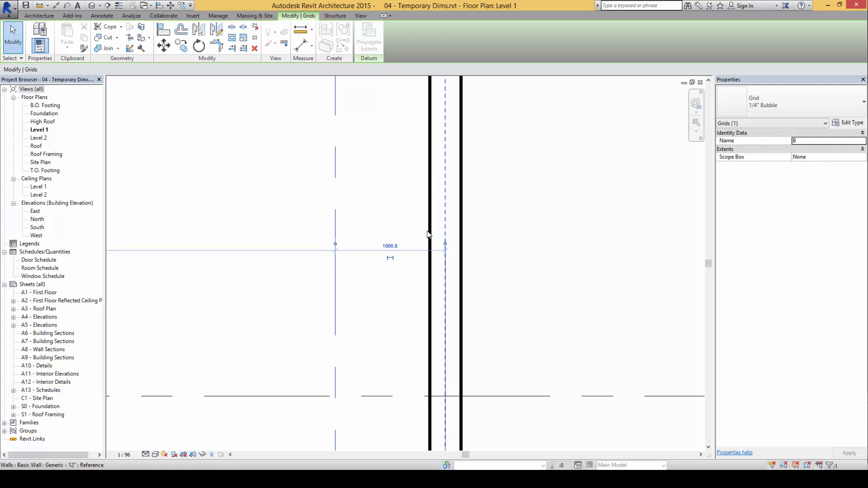
{"action": "mouse_move", "coordinate": [428, 235]}
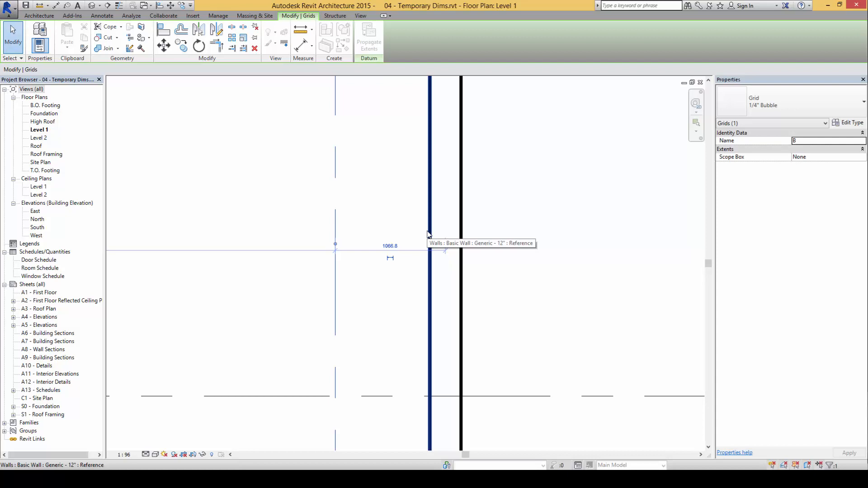
{"action": "mouse_move", "coordinate": [431, 236]}
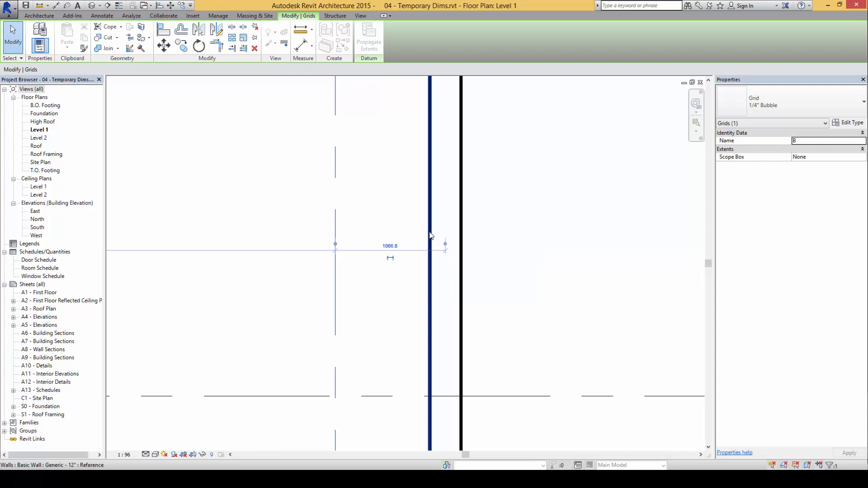
{"action": "mouse_move", "coordinate": [431, 235]}
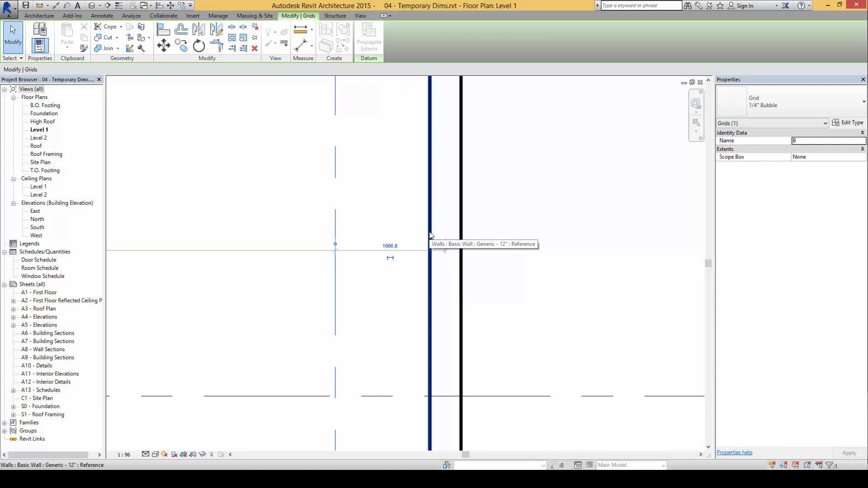
{"action": "mouse_move", "coordinate": [432, 261]}
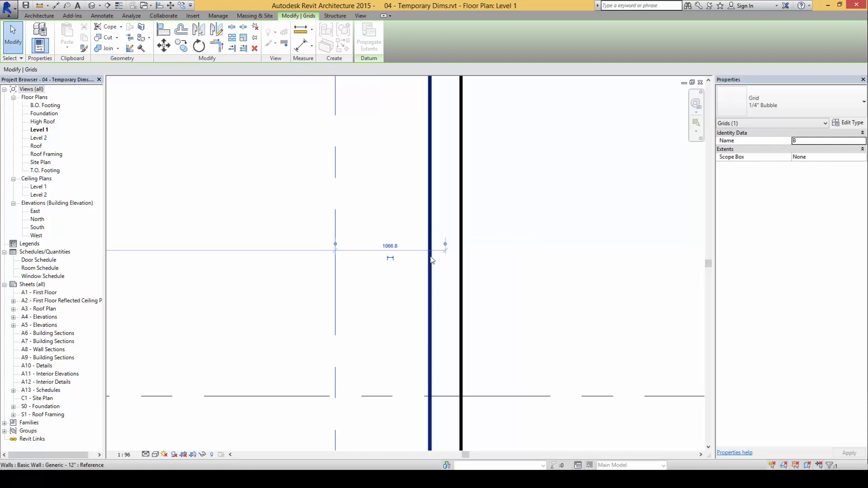
{"action": "mouse_move", "coordinate": [433, 260]}
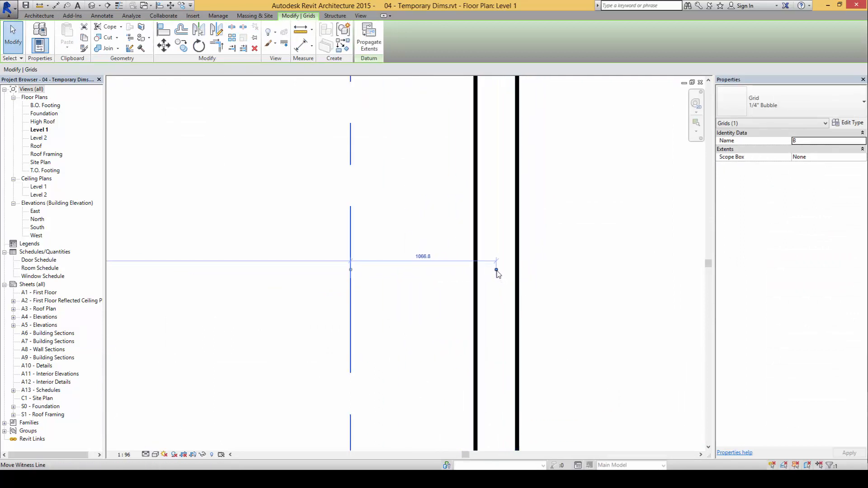
{"action": "mouse_move", "coordinate": [498, 272]}
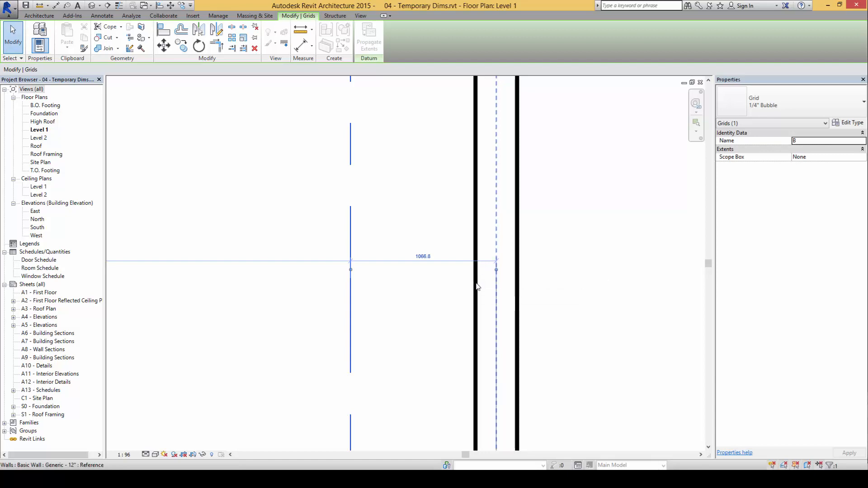
{"action": "mouse_move", "coordinate": [477, 286]}
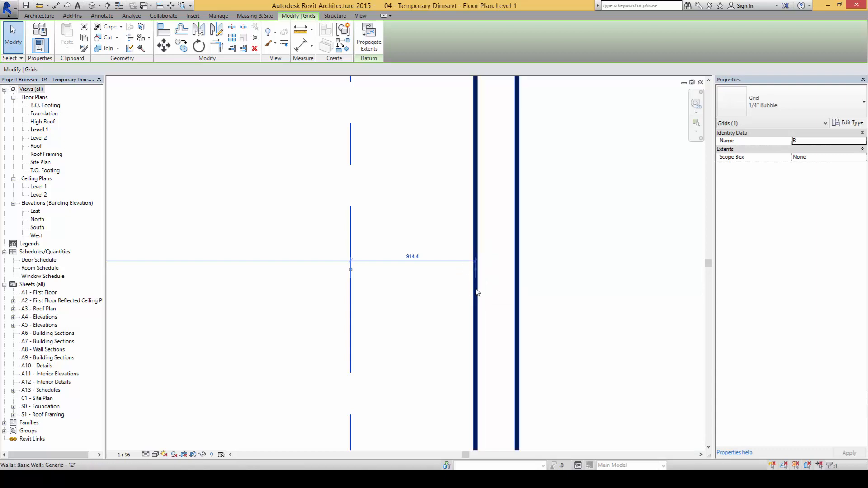
{"action": "mouse_move", "coordinate": [476, 272]}
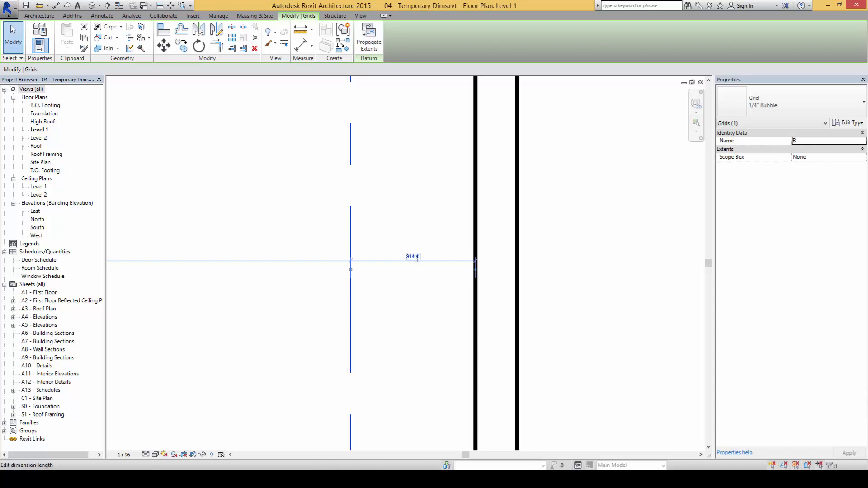
{"action": "type", "text": "50"}
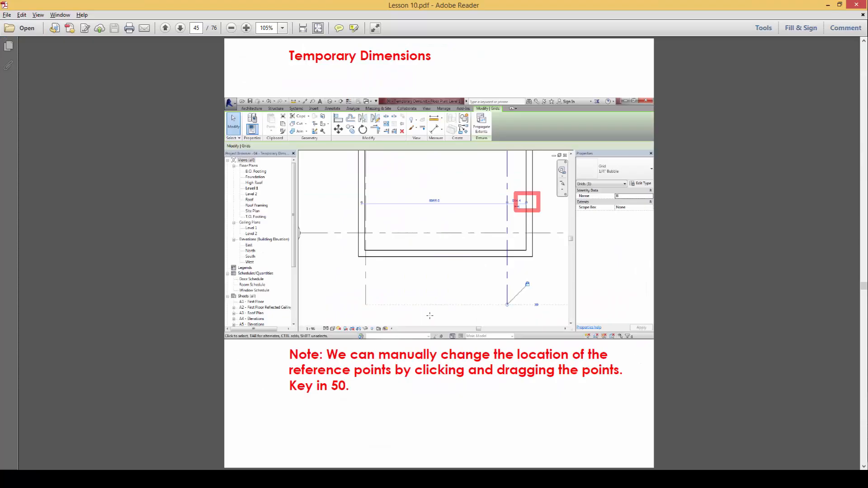
Advance to the next page of the Temporary Dimensions lesson
{"action": "left_click", "coordinate": [178, 28]}
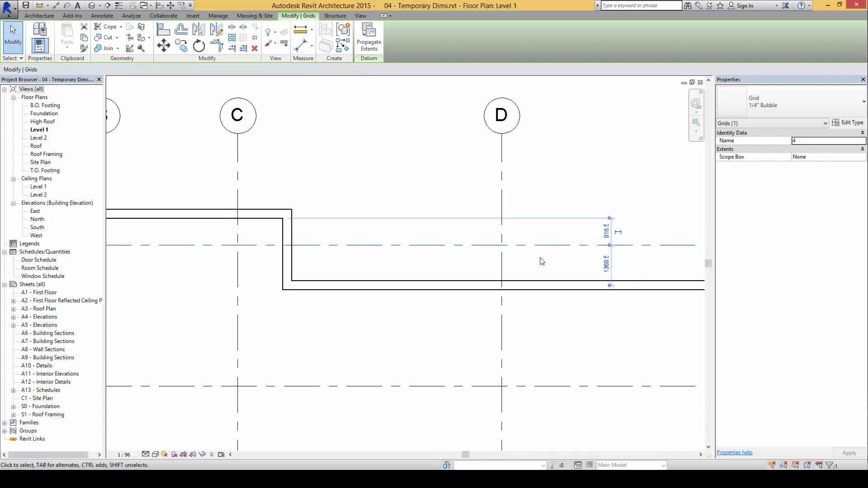
Measure grids C and E from their walls' inner faces and edit the distance to 50
{"action": "left_click", "coordinate": [608, 231]}
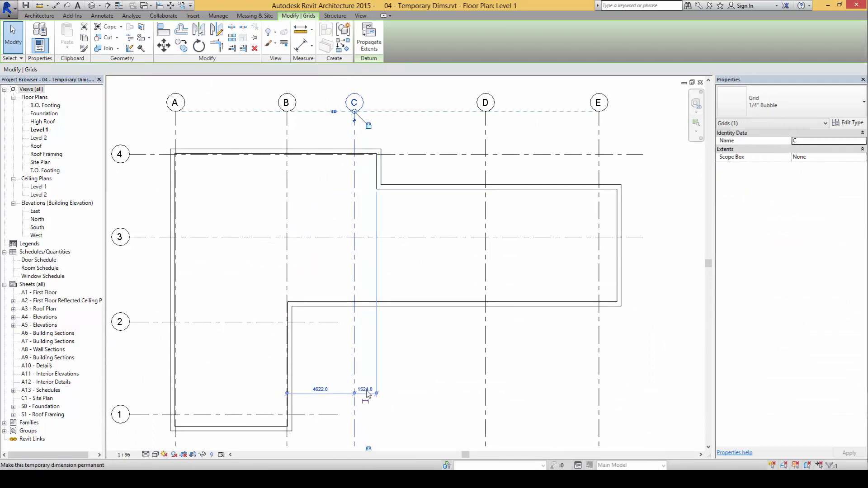
{"action": "left_click_drag", "start_coordinate": [353, 102], "coordinate": [375, 102]}
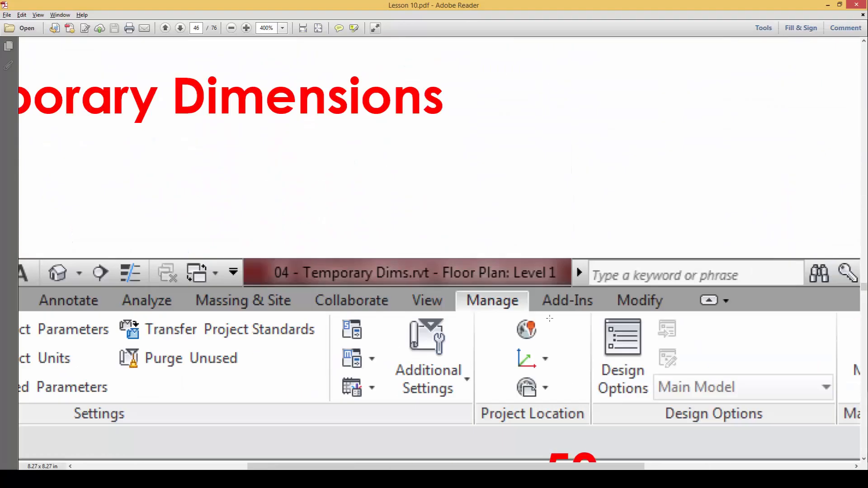
{"action": "scroll", "scroll_direction": "down", "scroll_amount": 3}
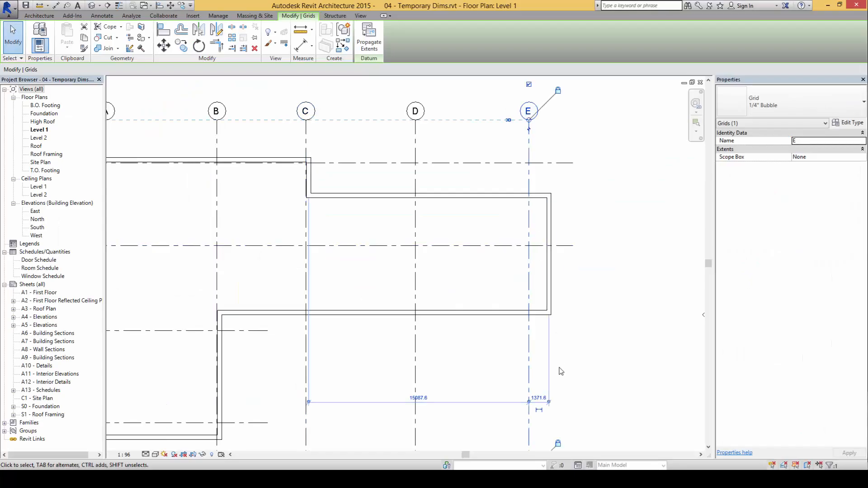
{"action": "mouse_move", "coordinate": [546, 340]}
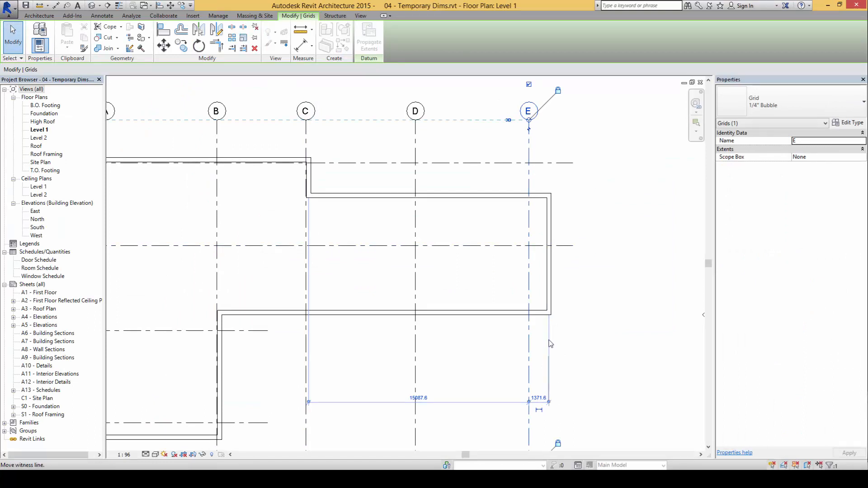
{"action": "left_click_drag", "start_coordinate": [551, 344], "coordinate": [535, 405]}
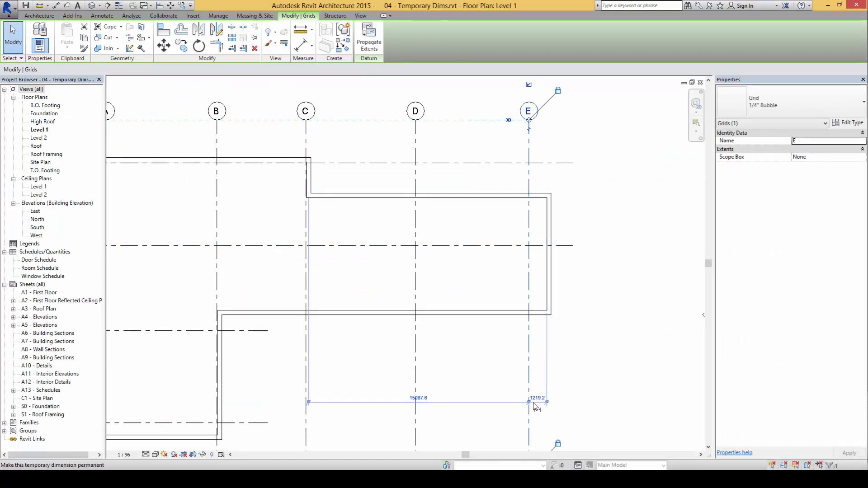
{"action": "left_click", "coordinate": [538, 398]}
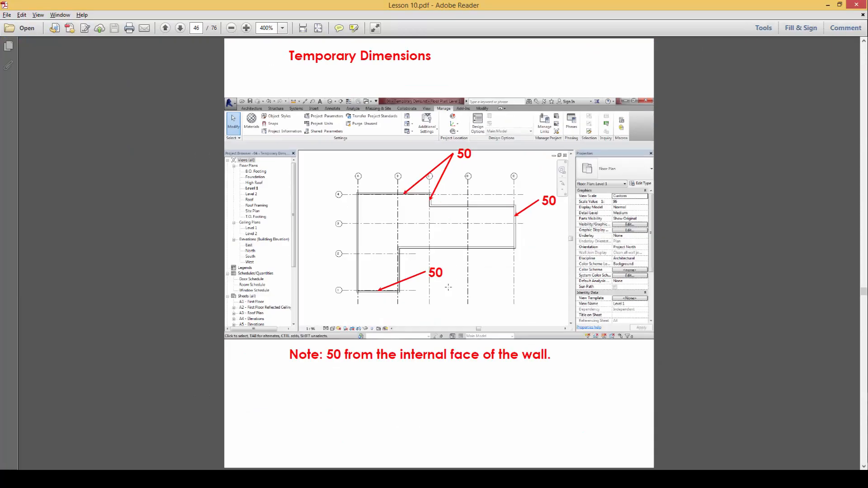
Advance to page 47 noting grid D should be 9500 from grid C
{"action": "left_click", "coordinate": [178, 27]}
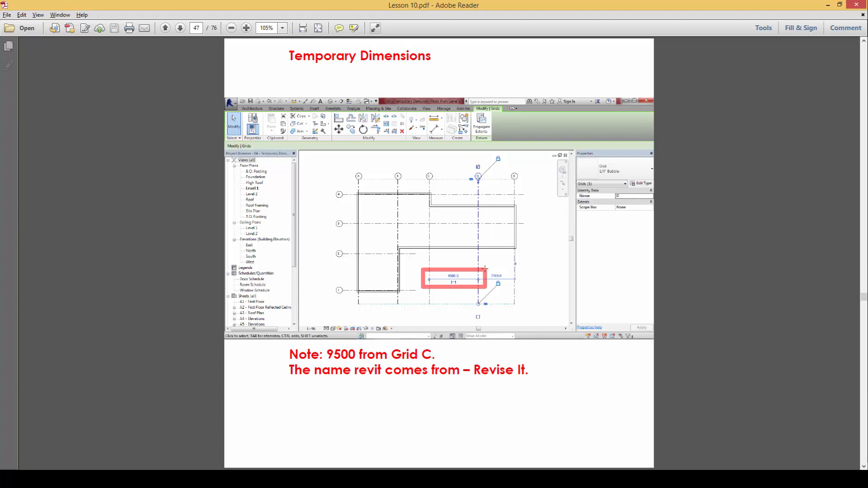
{"action": "left_click", "coordinate": [244, 27]}
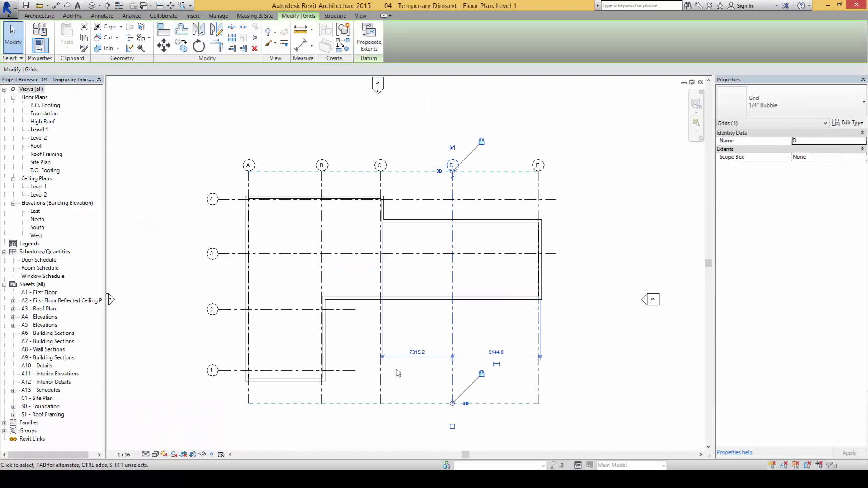
Change grid D's 9144.0 dimension from grid C to 9500 and deselect
{"action": "key", "text": "alt+tab"}
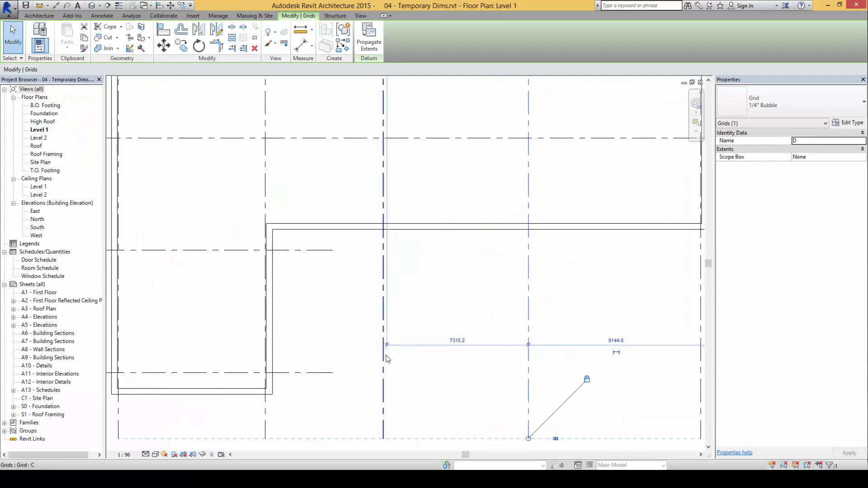
{"action": "mouse_move", "coordinate": [387, 350]}
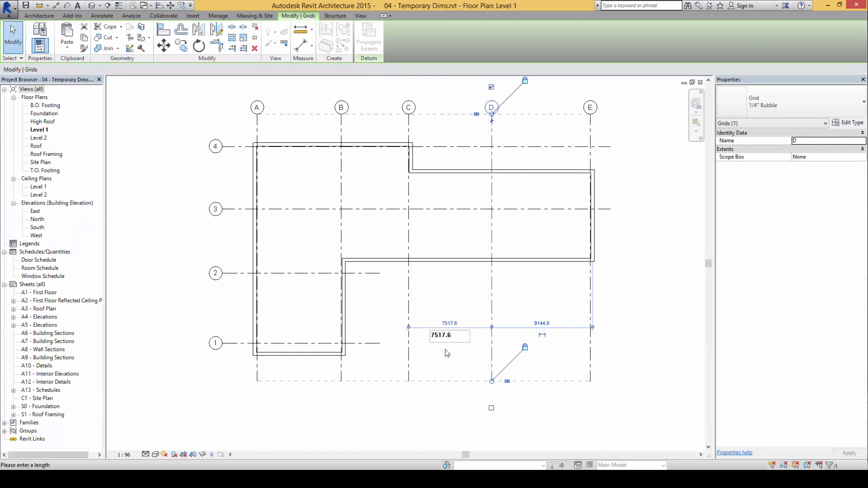
{"action": "type", "text": "95"}
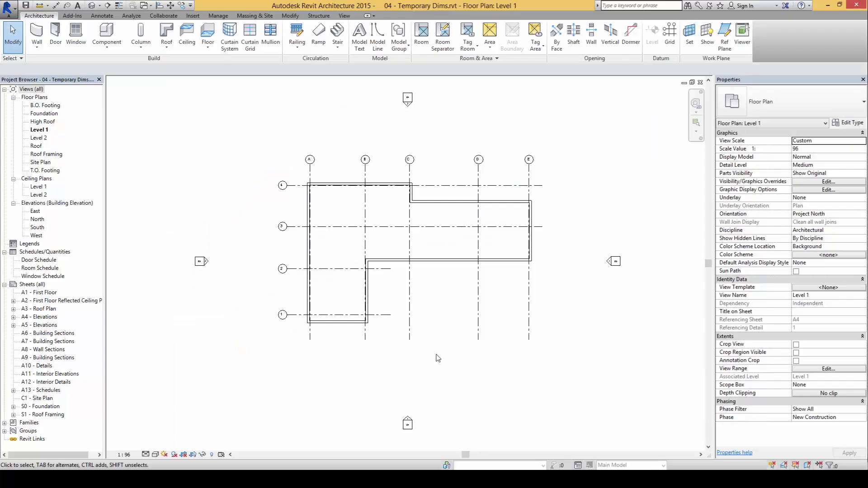
{"action": "mouse_move", "coordinate": [452, 336]}
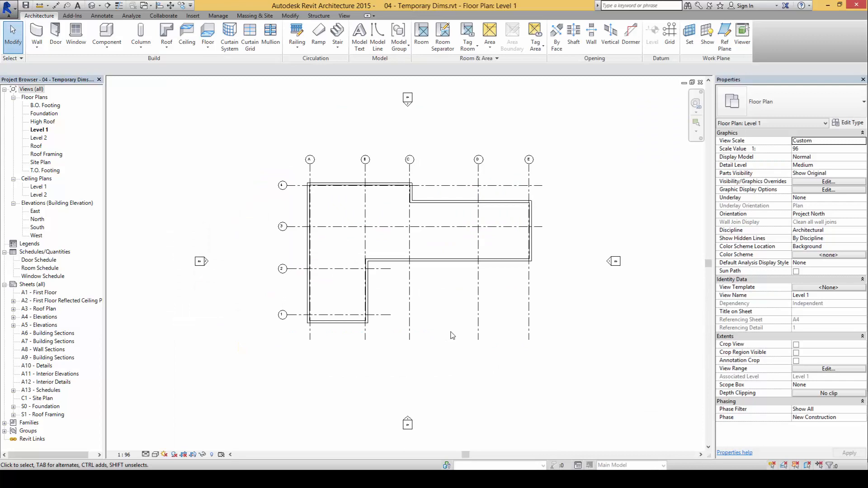
{"action": "mouse_move", "coordinate": [456, 335]}
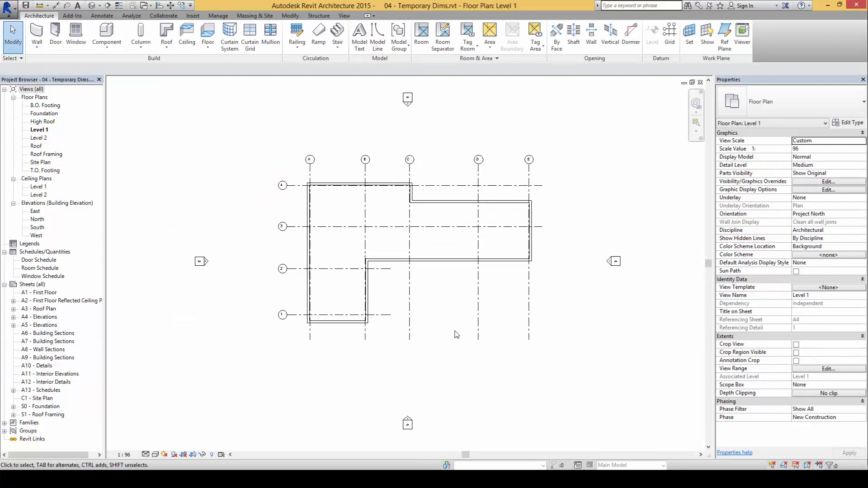
{"action": "mouse_move", "coordinate": [450, 331]}
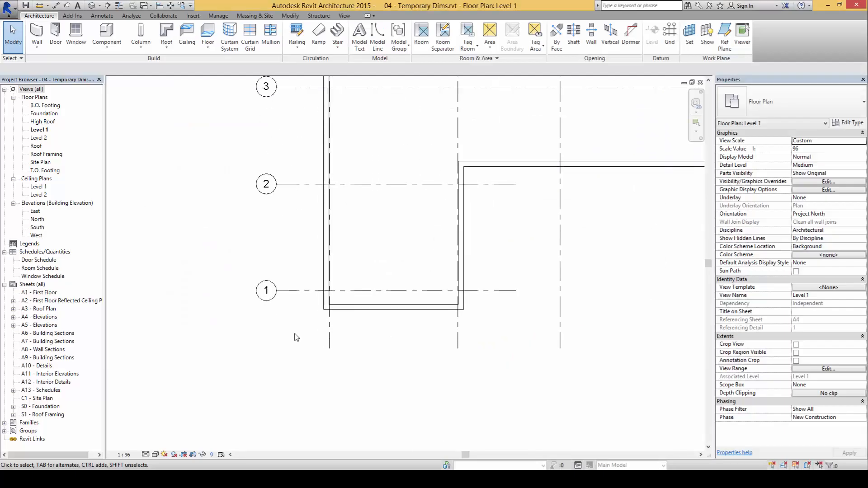
{"action": "left_click", "coordinate": [266, 290]}
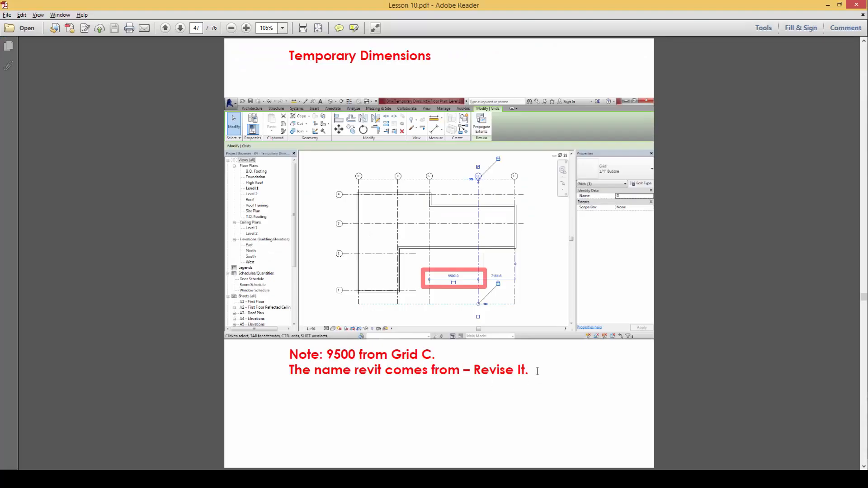
{"action": "mouse_move", "coordinate": [407, 267]}
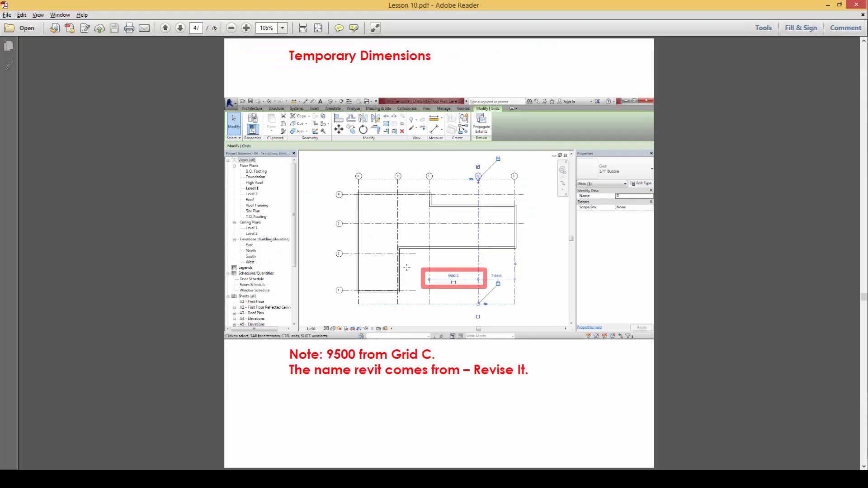
{"action": "mouse_move", "coordinate": [527, 300]}
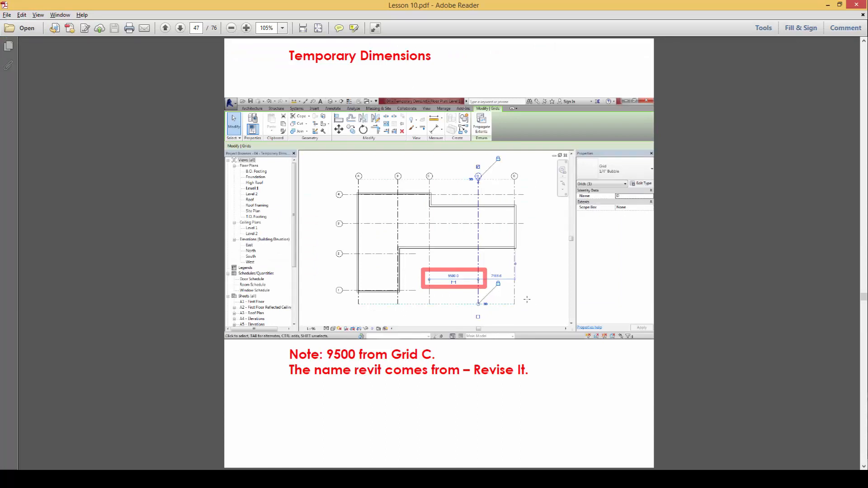